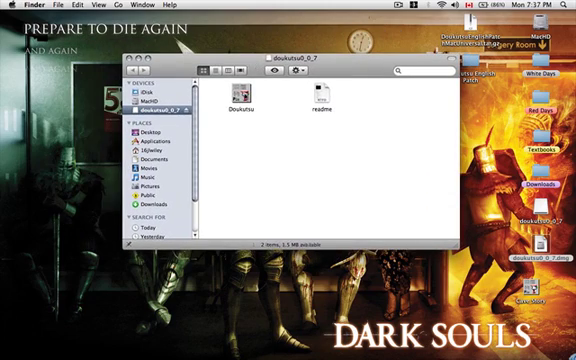
Open the downloaded Cave Story folder showing the game application and its readme
left_click(232, 96)
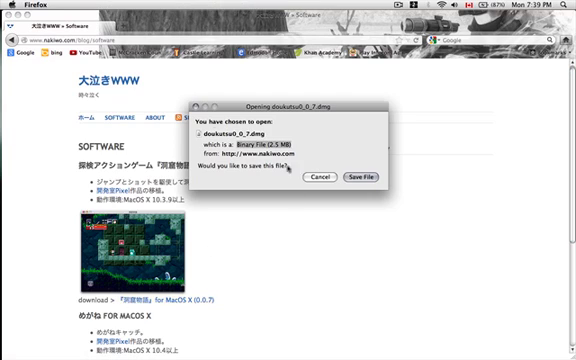
Follow the Mac OS X download link, cancel the zip save prompt, and bring up address-bar options
left_click(418, 176)
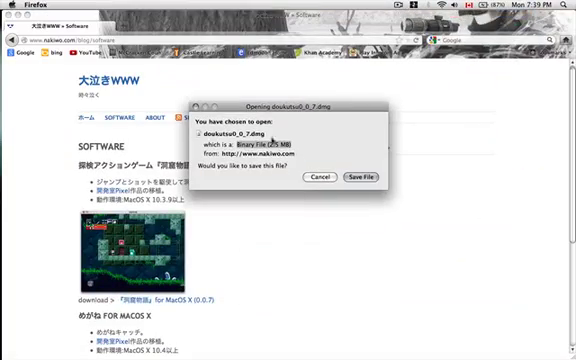
left_click(348, 172)
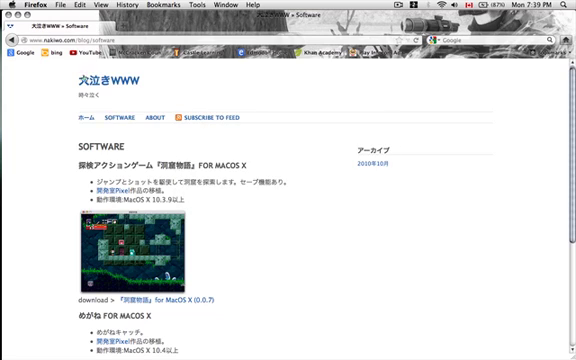
right_click(60, 44)
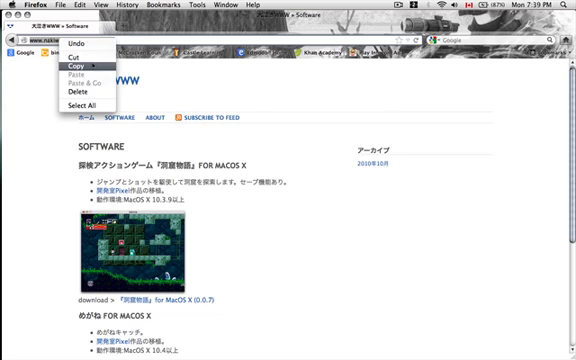